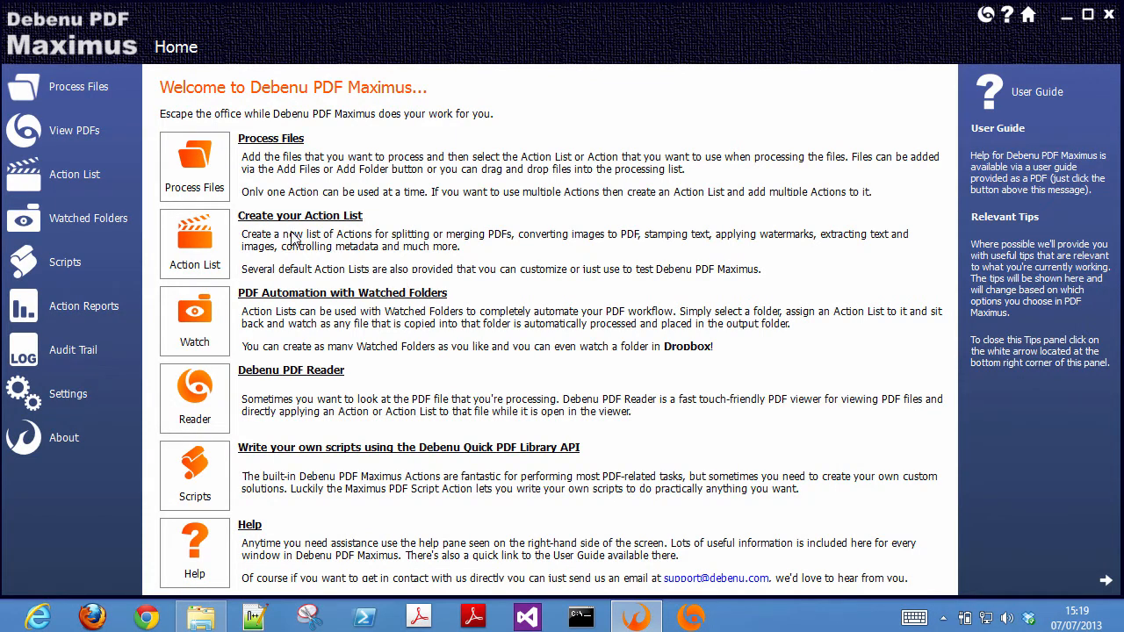
Create a new action list named 'Batch Watermark PDF Files'
{"action": "left_click", "coordinate": [75, 174]}
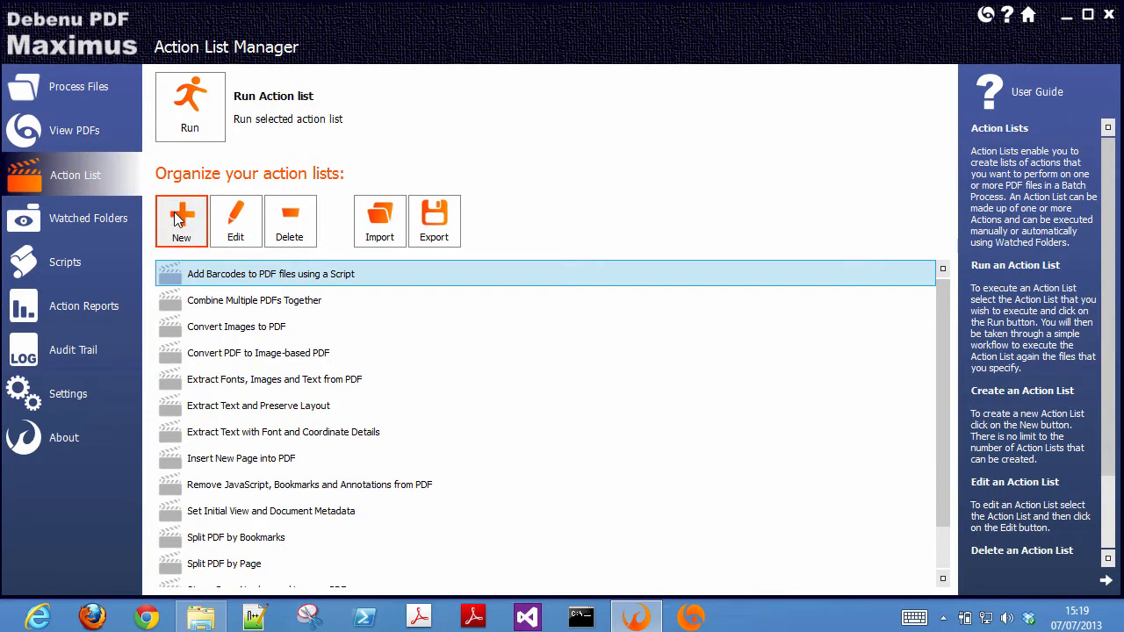
{"action": "left_click", "coordinate": [181, 221]}
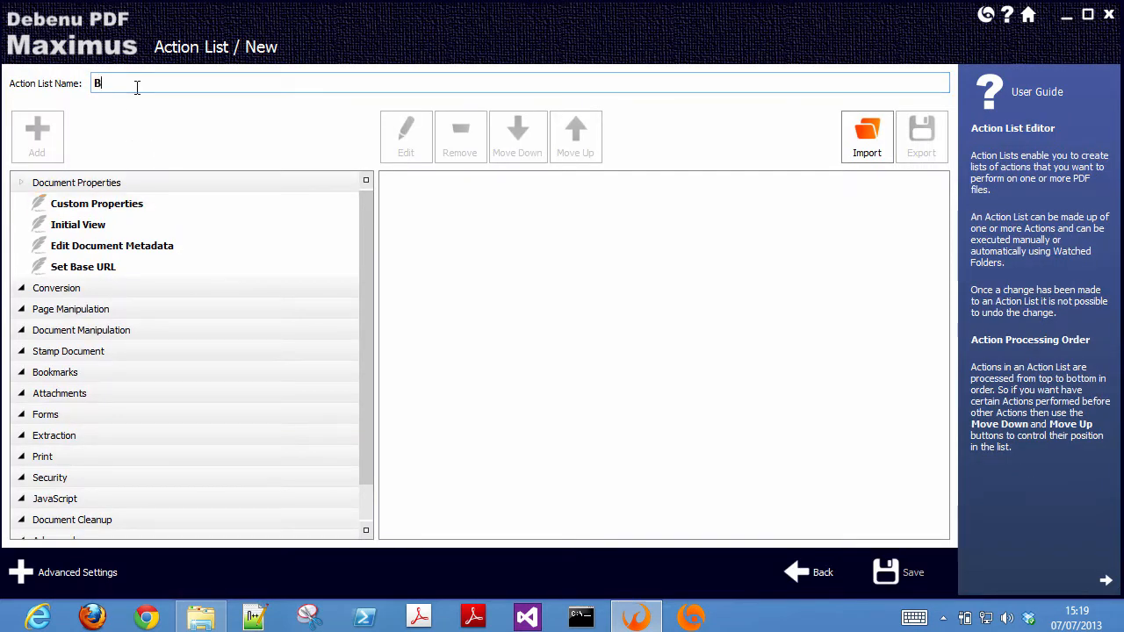
{"action": "type", "text": "atch Watermark PDF Files"}
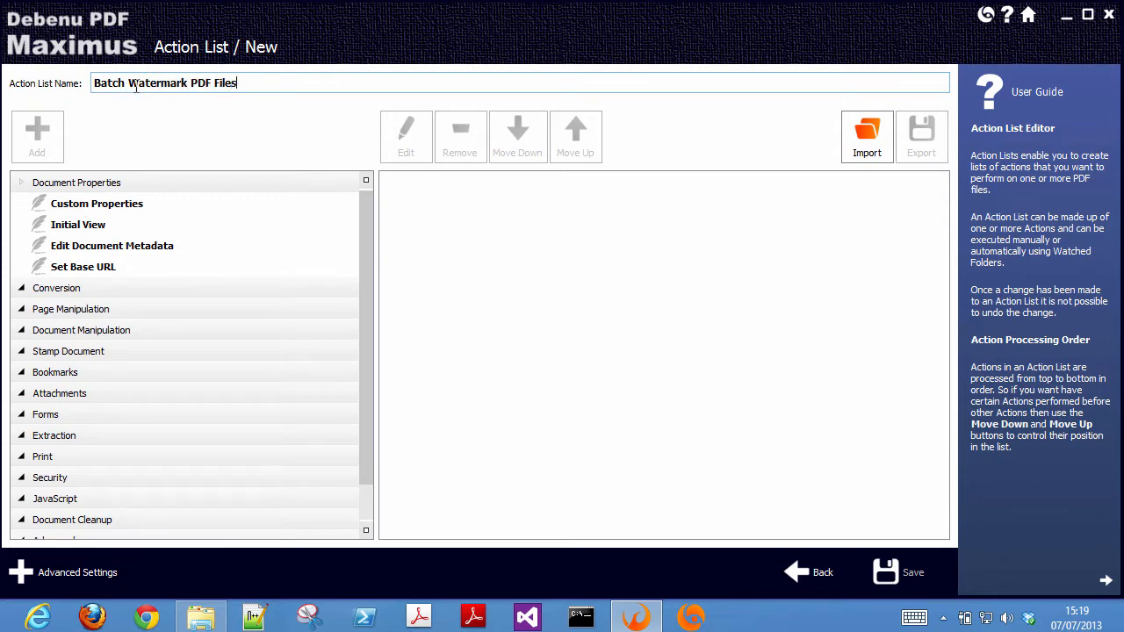
Add an Image Stamp action using logo.png, positioned from center horizontally and vertically
{"action": "left_click", "coordinate": [68, 352]}
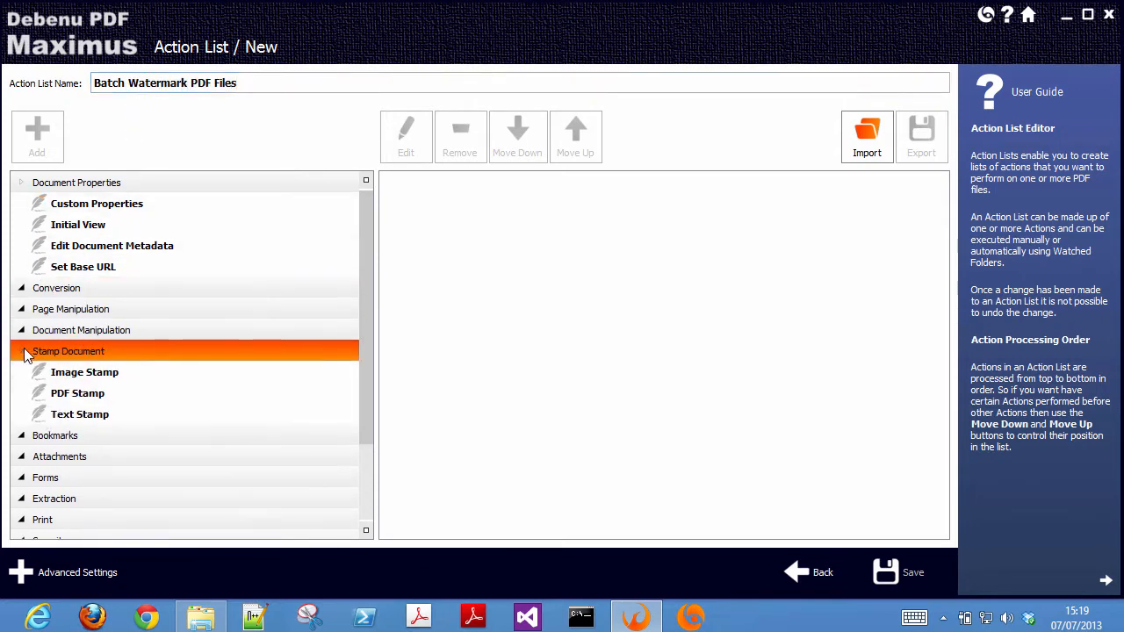
{"action": "double_click", "coordinate": [85, 372]}
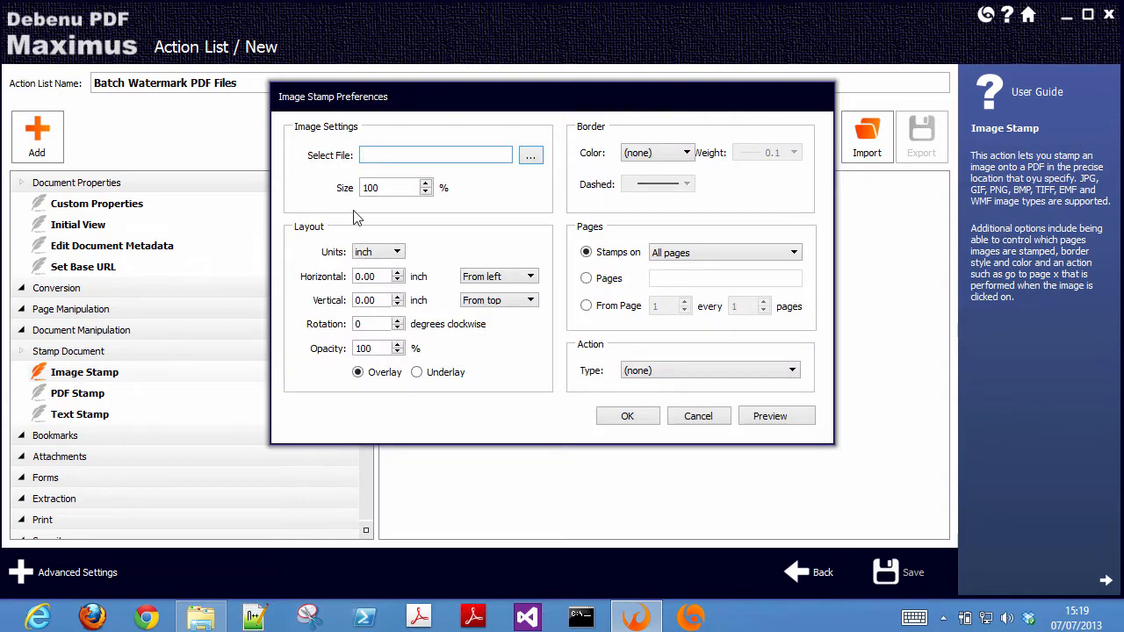
{"action": "left_click", "coordinate": [530, 155]}
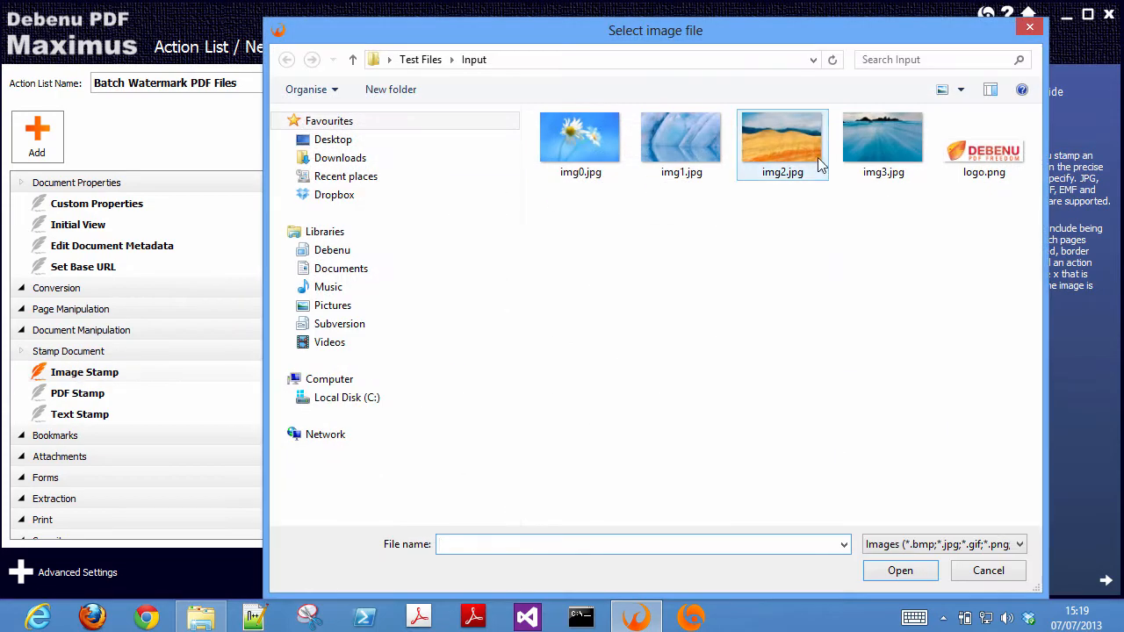
{"action": "left_click", "coordinate": [984, 136]}
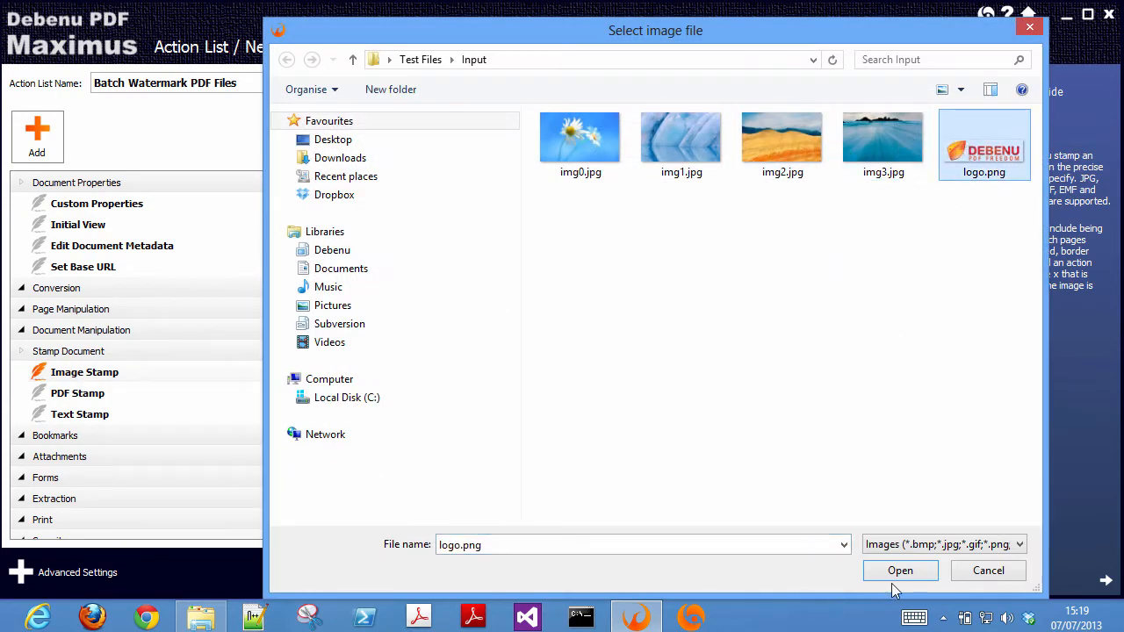
{"action": "left_click", "coordinate": [900, 570]}
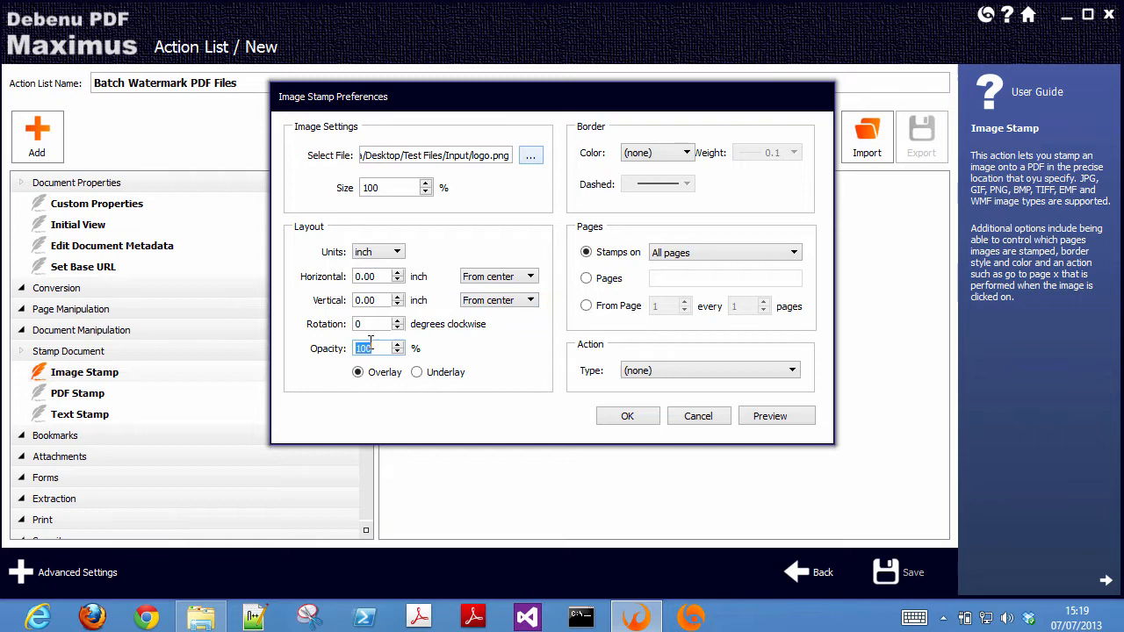
Give the logo stamp 50 opacity and an Open web link action
{"action": "type", "text": "50"}
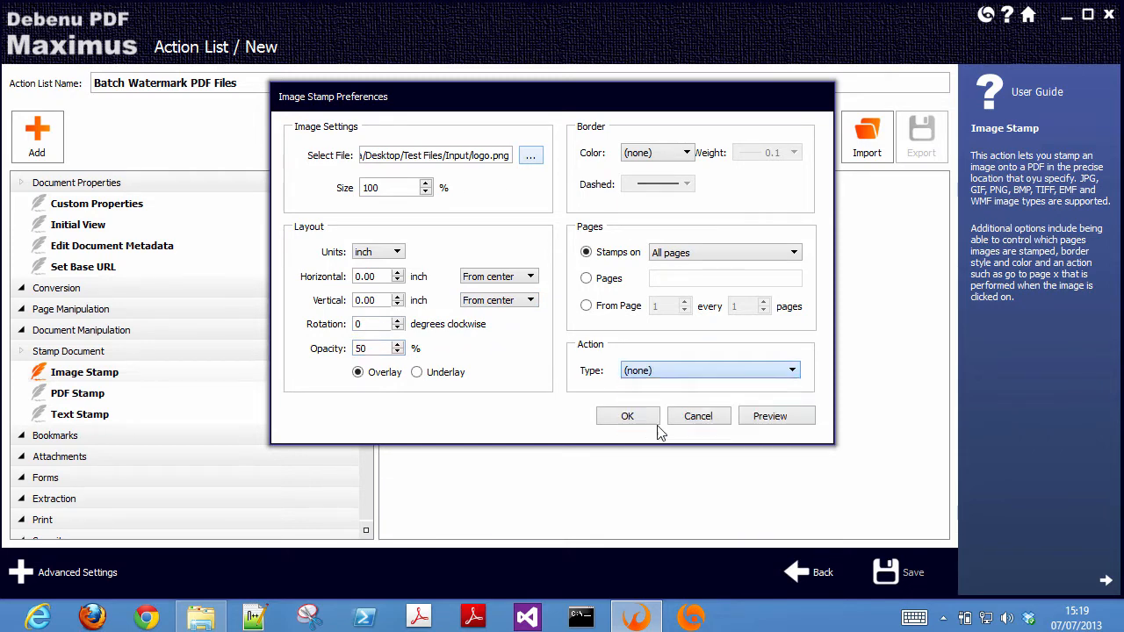
{"action": "left_click", "coordinate": [708, 370]}
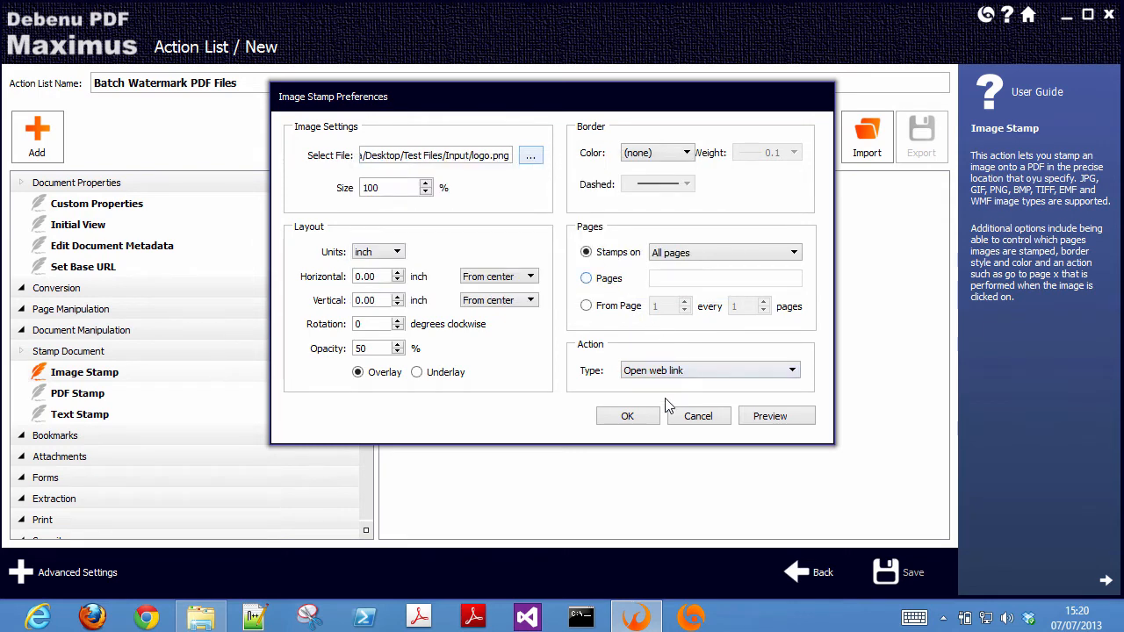
{"action": "left_click", "coordinate": [627, 415]}
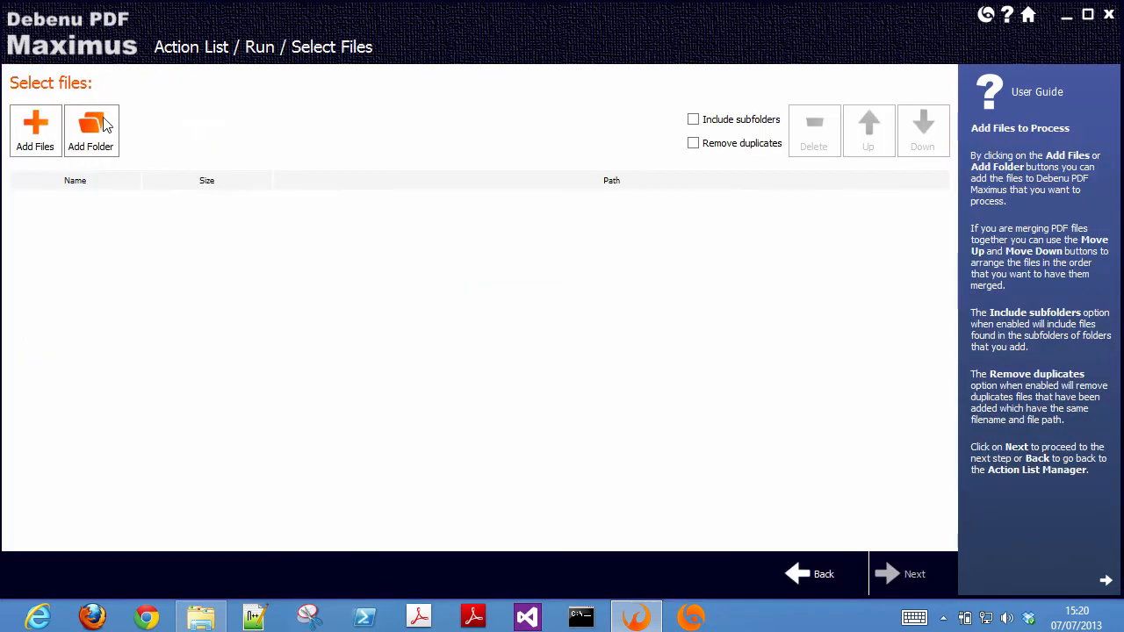
Add the three Debenu Quick PDF Library PDFs and continue to output folder selection
{"action": "left_click", "coordinate": [35, 130]}
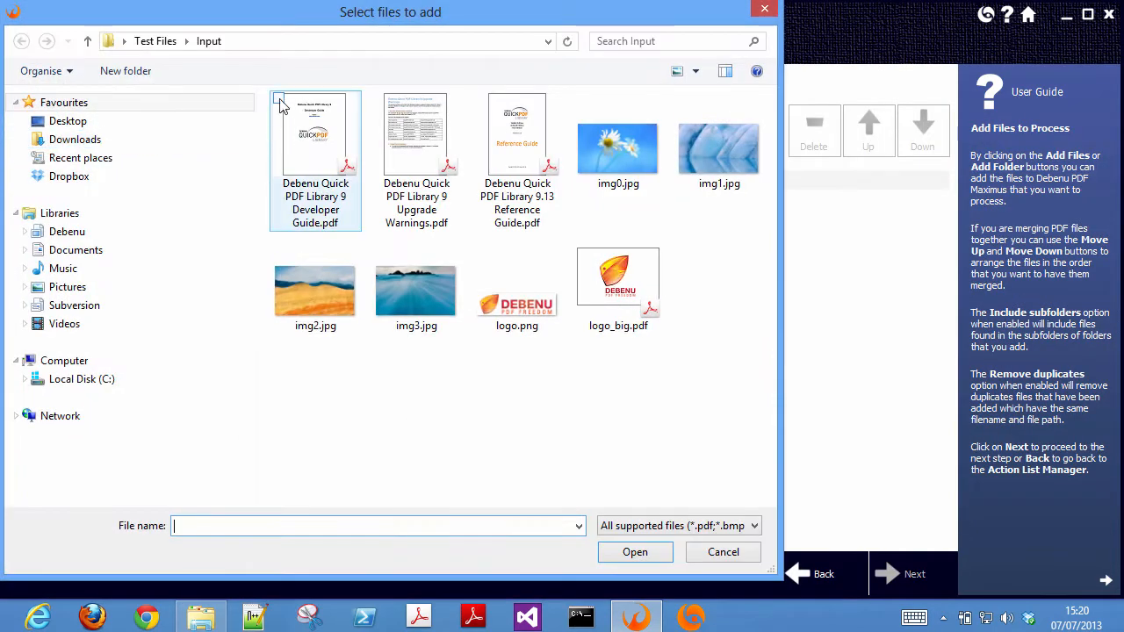
{"action": "left_click", "coordinate": [481, 96]}
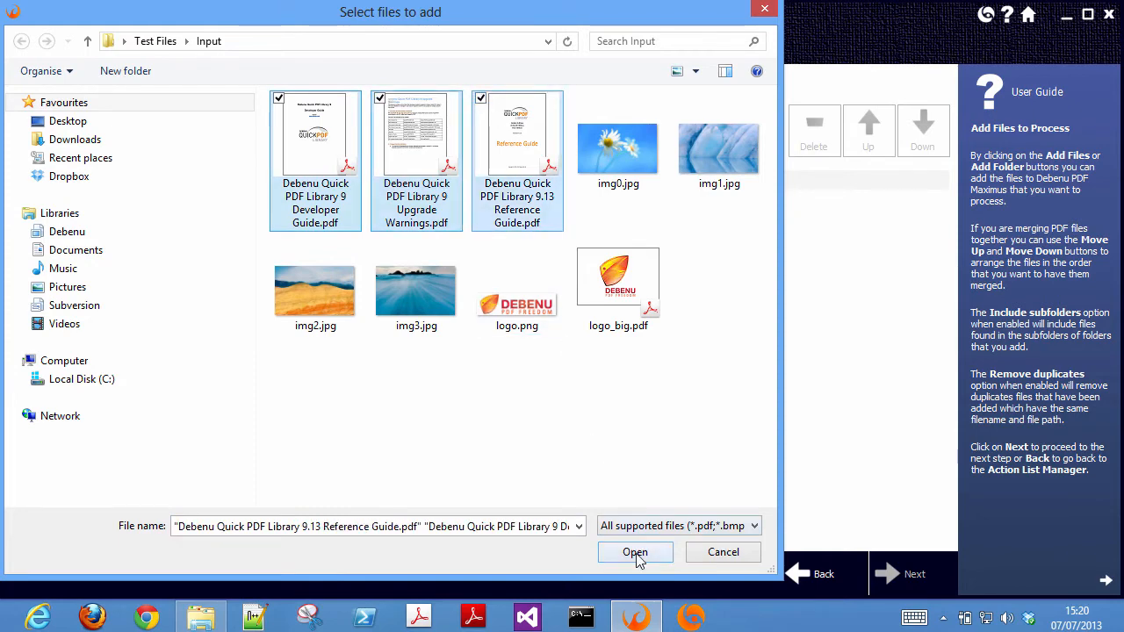
{"action": "left_click", "coordinate": [635, 551]}
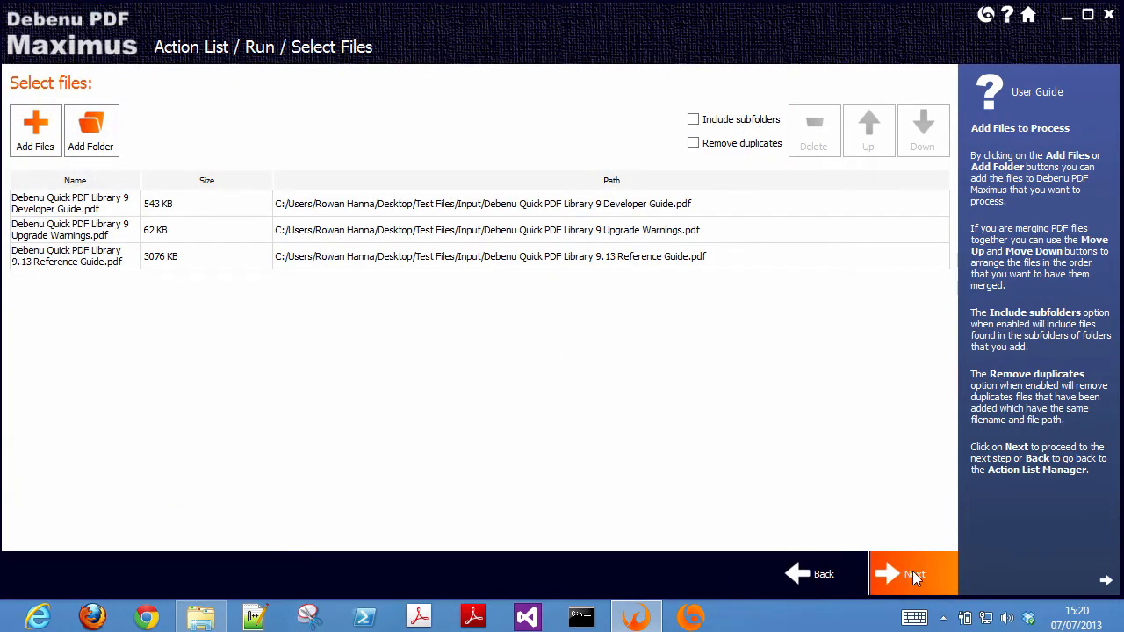
{"action": "left_click", "coordinate": [913, 574]}
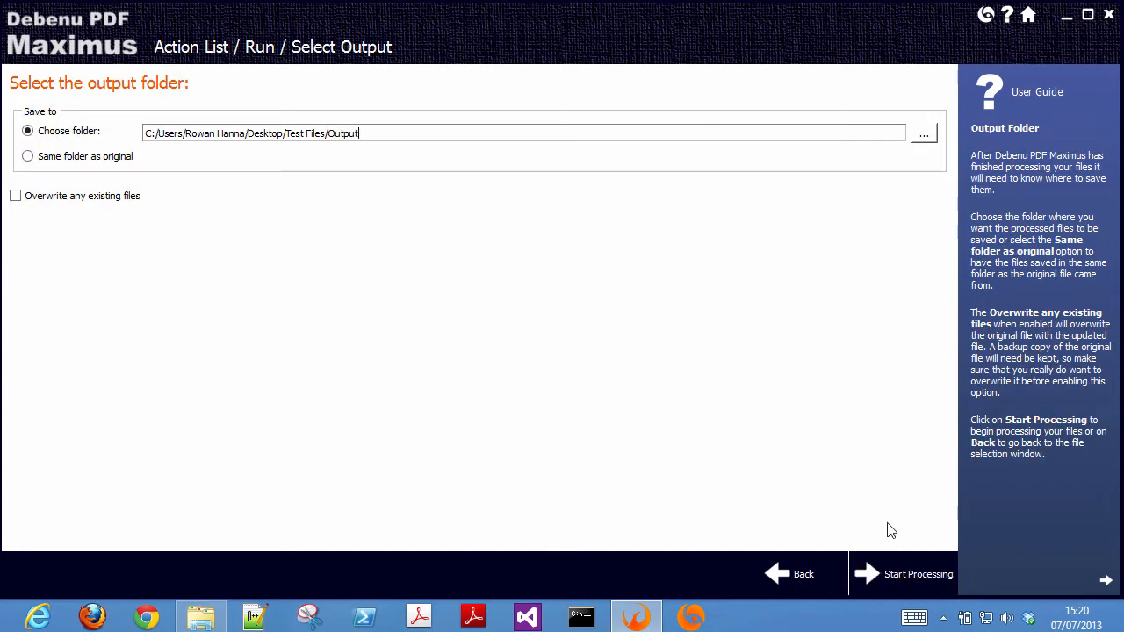
Start processing the three PDFs with the watermark action list
{"action": "left_click", "coordinate": [918, 574]}
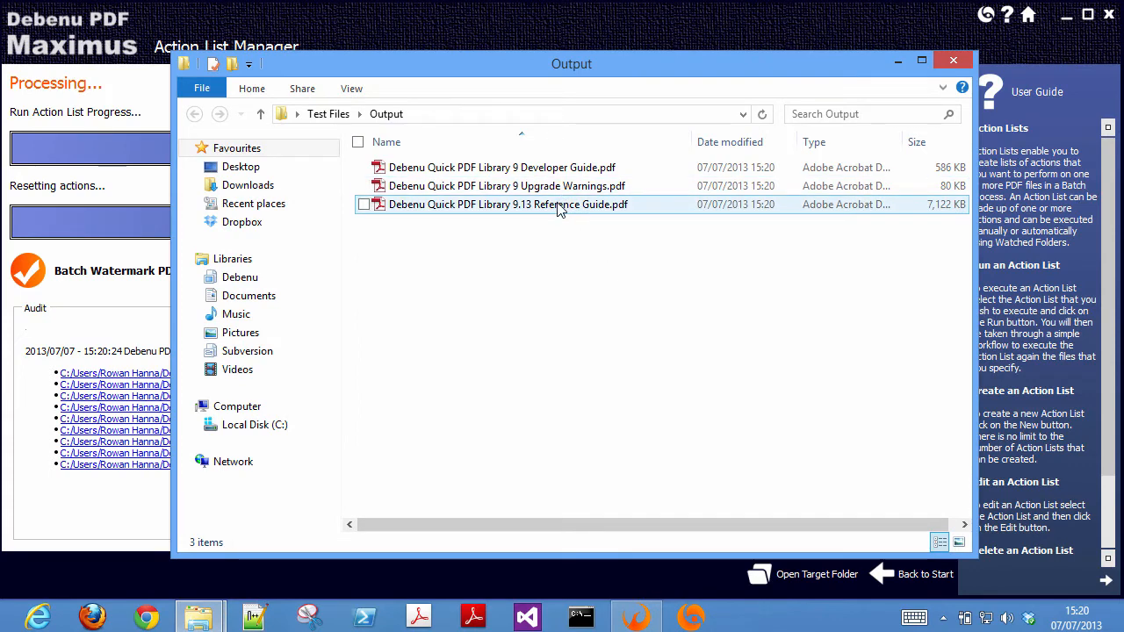
Open the watermarked Reference Guide, test the logo's debenu.com link, and block the warning
{"action": "double_click", "coordinate": [508, 203]}
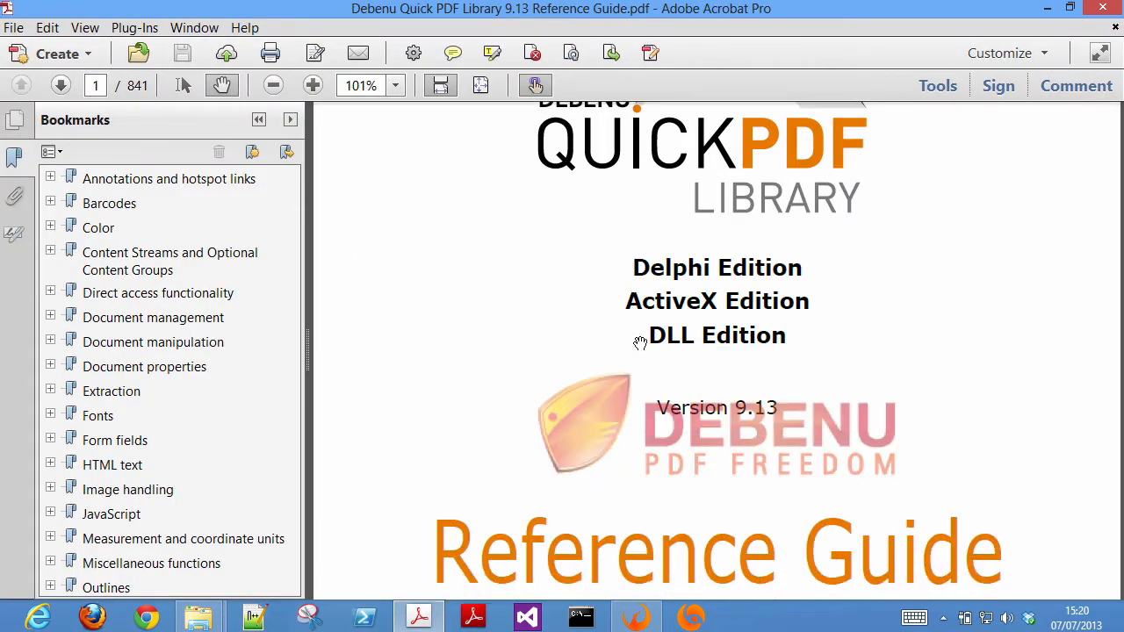
{"action": "scroll", "scroll_direction": "down", "scroll_amount": 3}
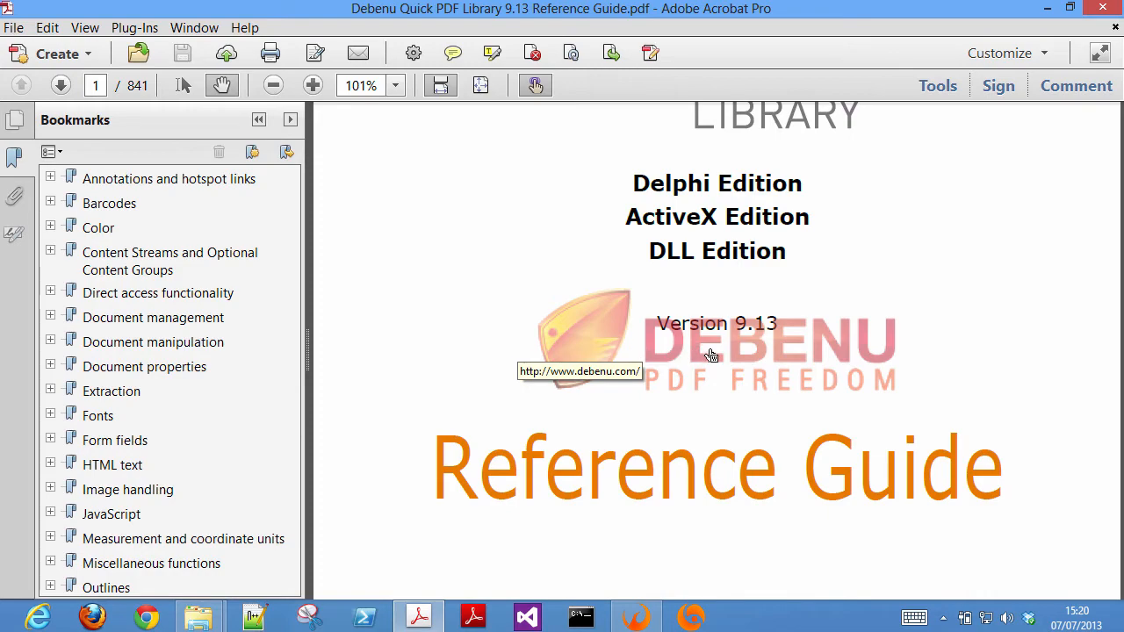
{"action": "left_click", "coordinate": [711, 355]}
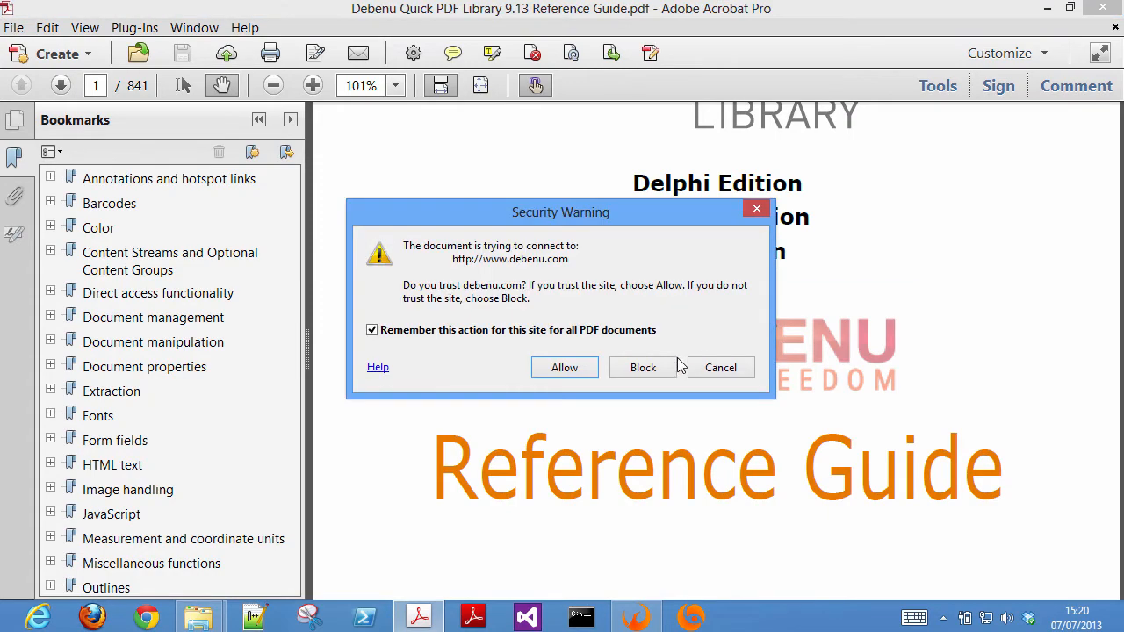
{"action": "left_click", "coordinate": [642, 367]}
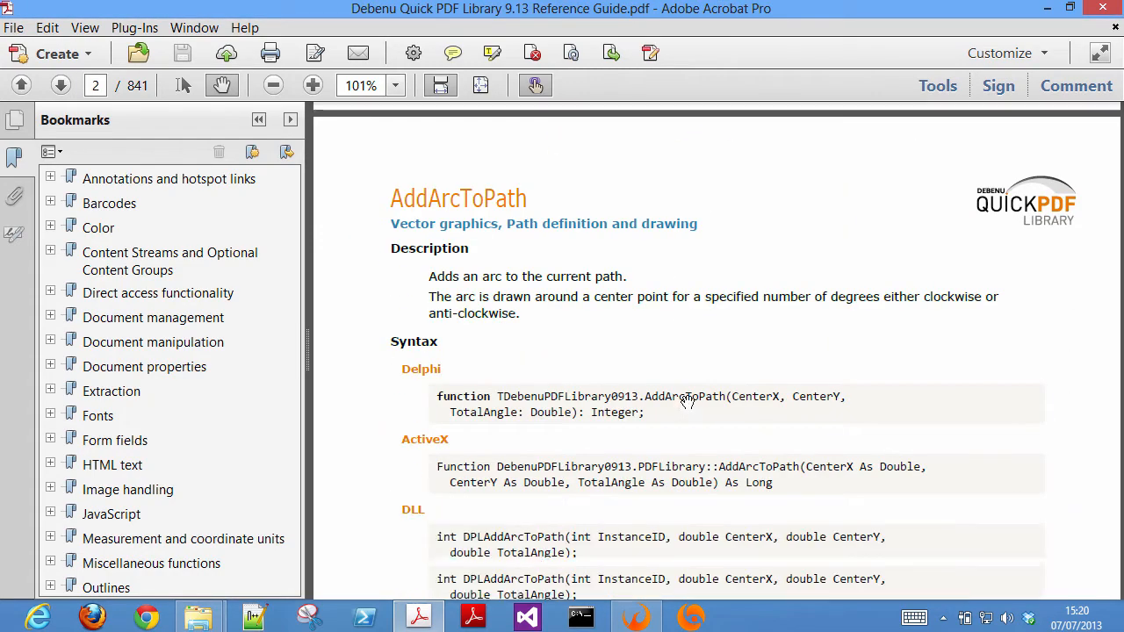
{"action": "scroll", "scroll_direction": "down", "scroll_amount": 3}
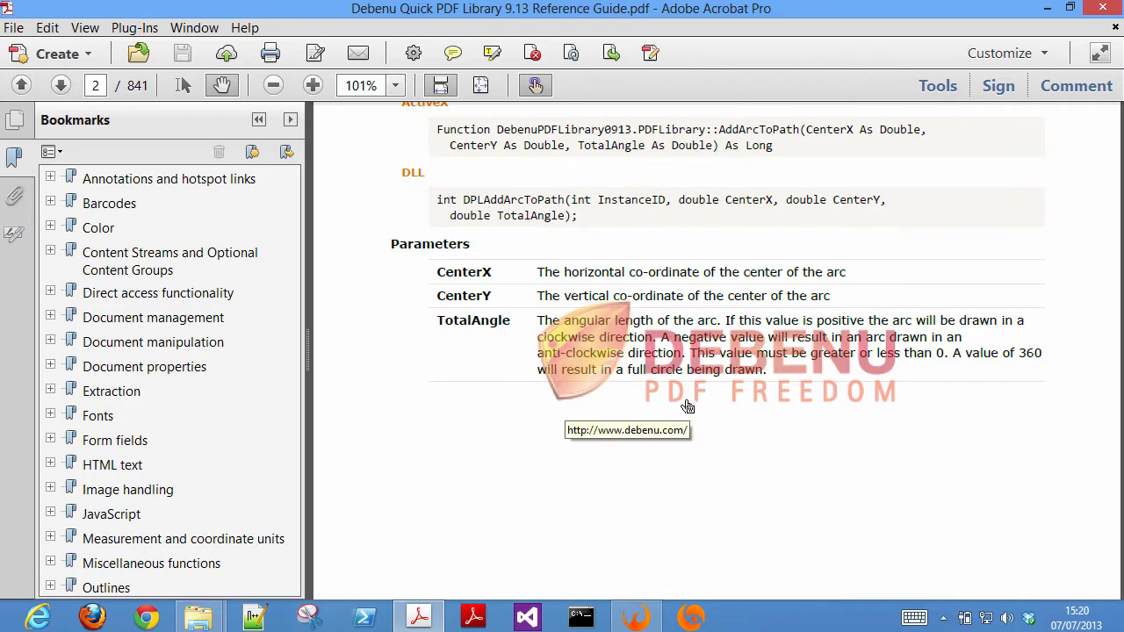